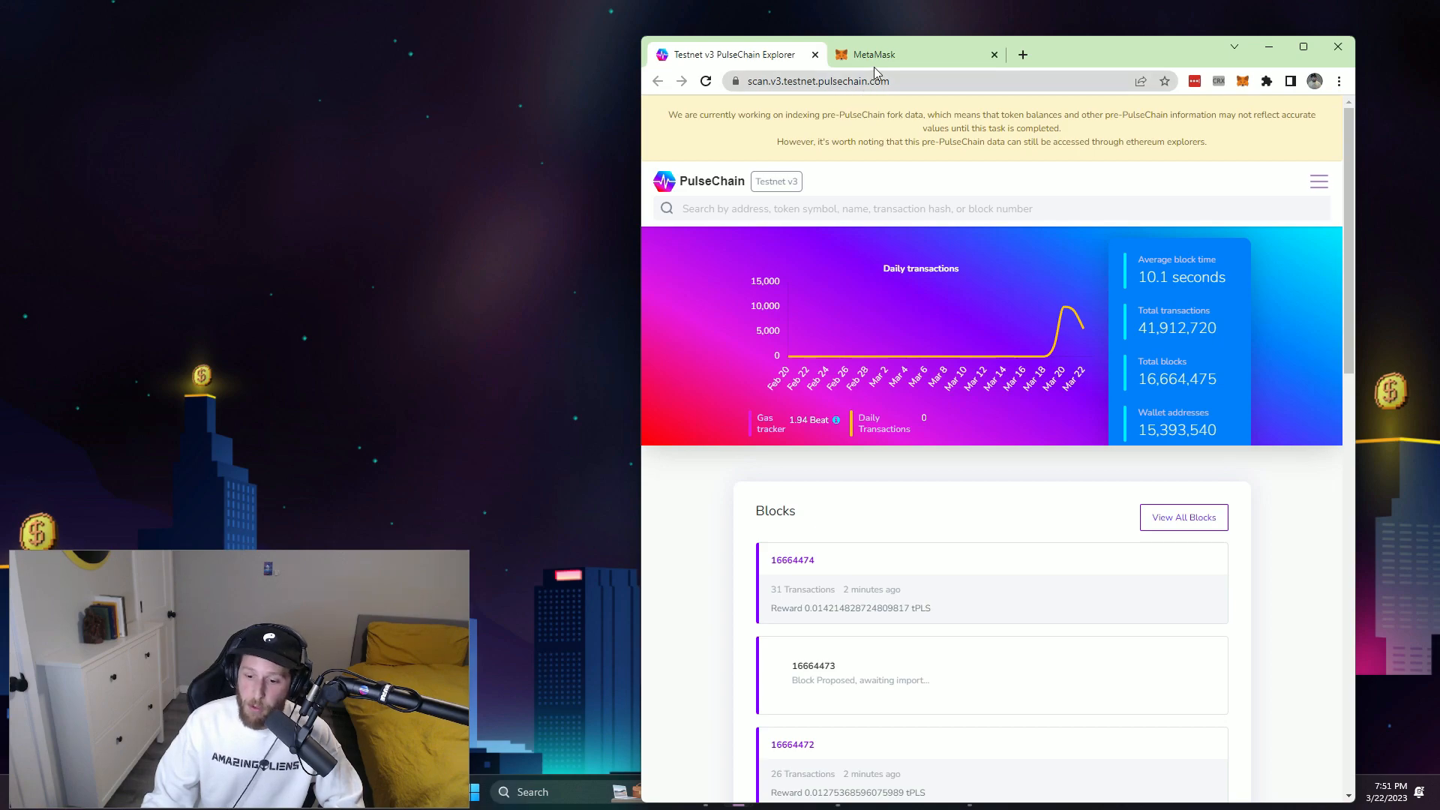
Request adding Testnet v3 to MetaMask from the PulseChain Explorer footer link.
{"action": "scroll", "scroll_direction": "down", "scroll_amount": 3}
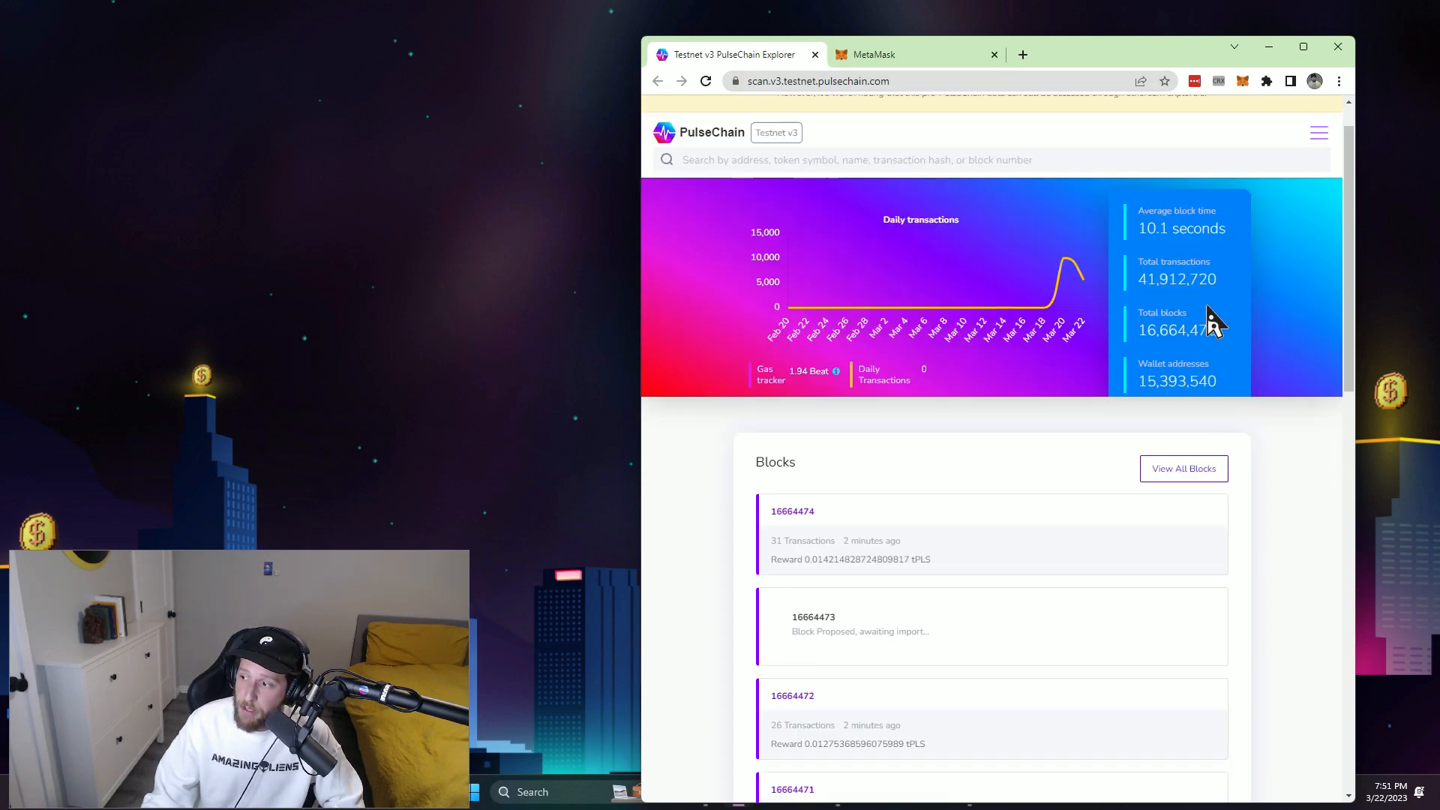
{"action": "scroll", "scroll_direction": "down", "scroll_amount": 3}
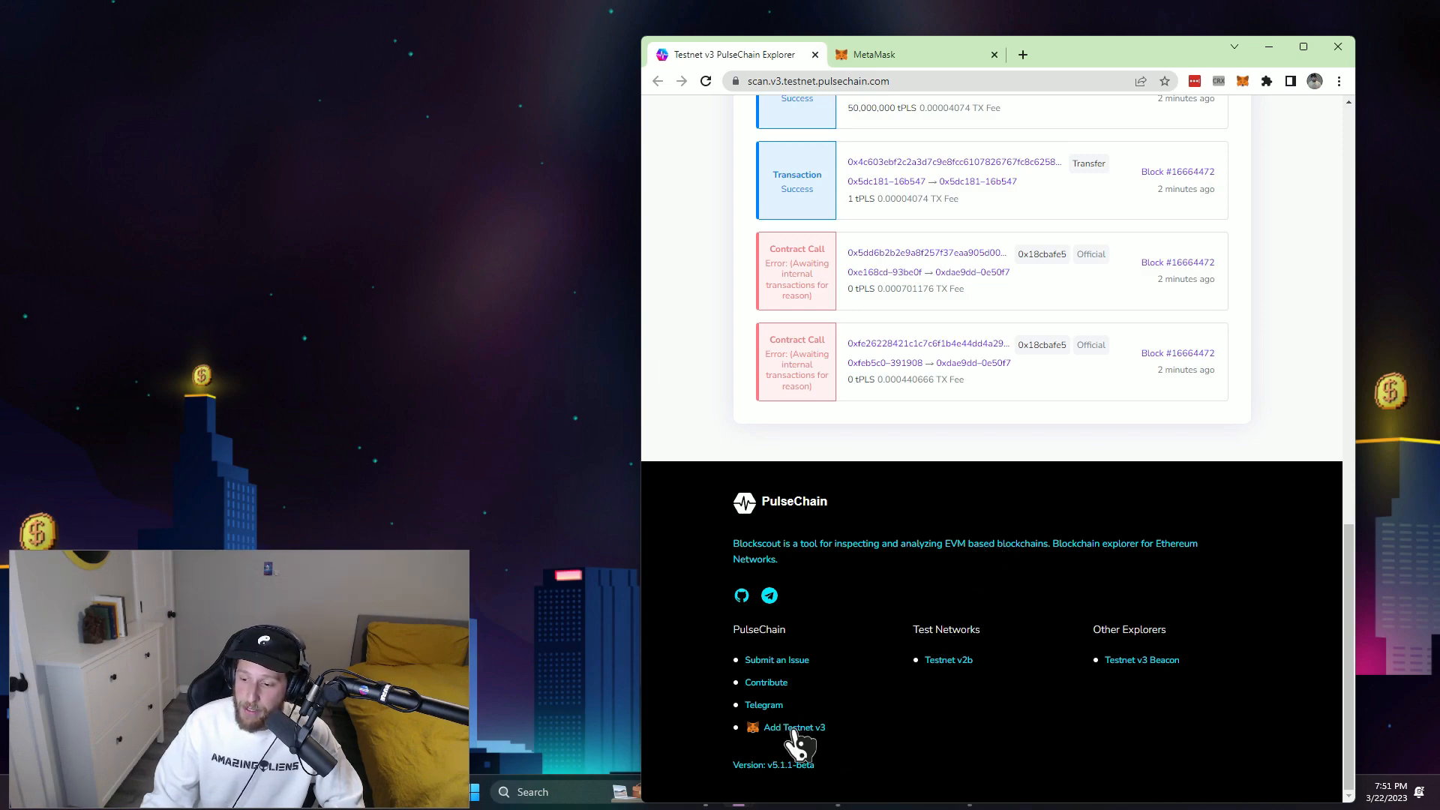
{"action": "left_click", "coordinate": [794, 728]}
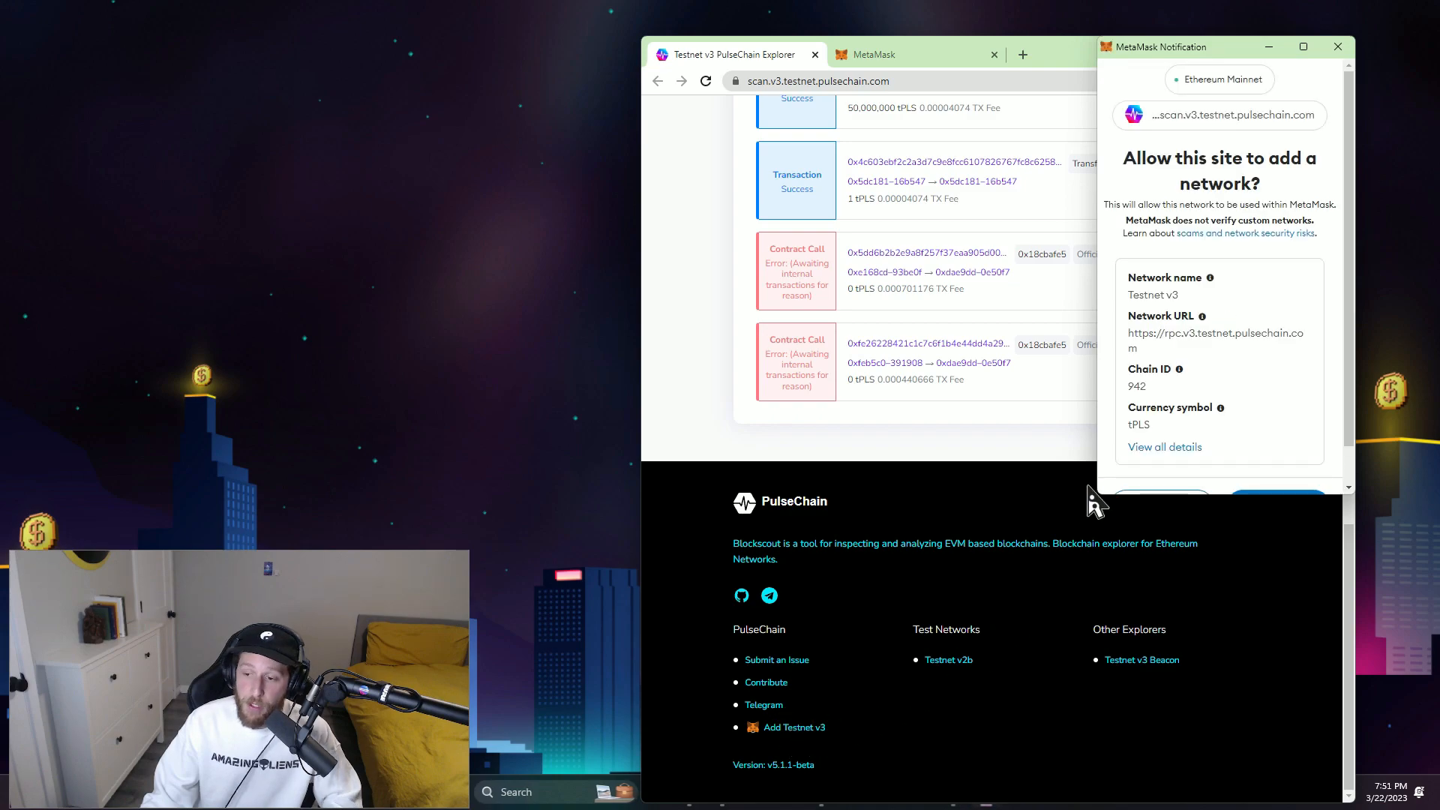
{"action": "mouse_move", "coordinate": [1157, 385]}
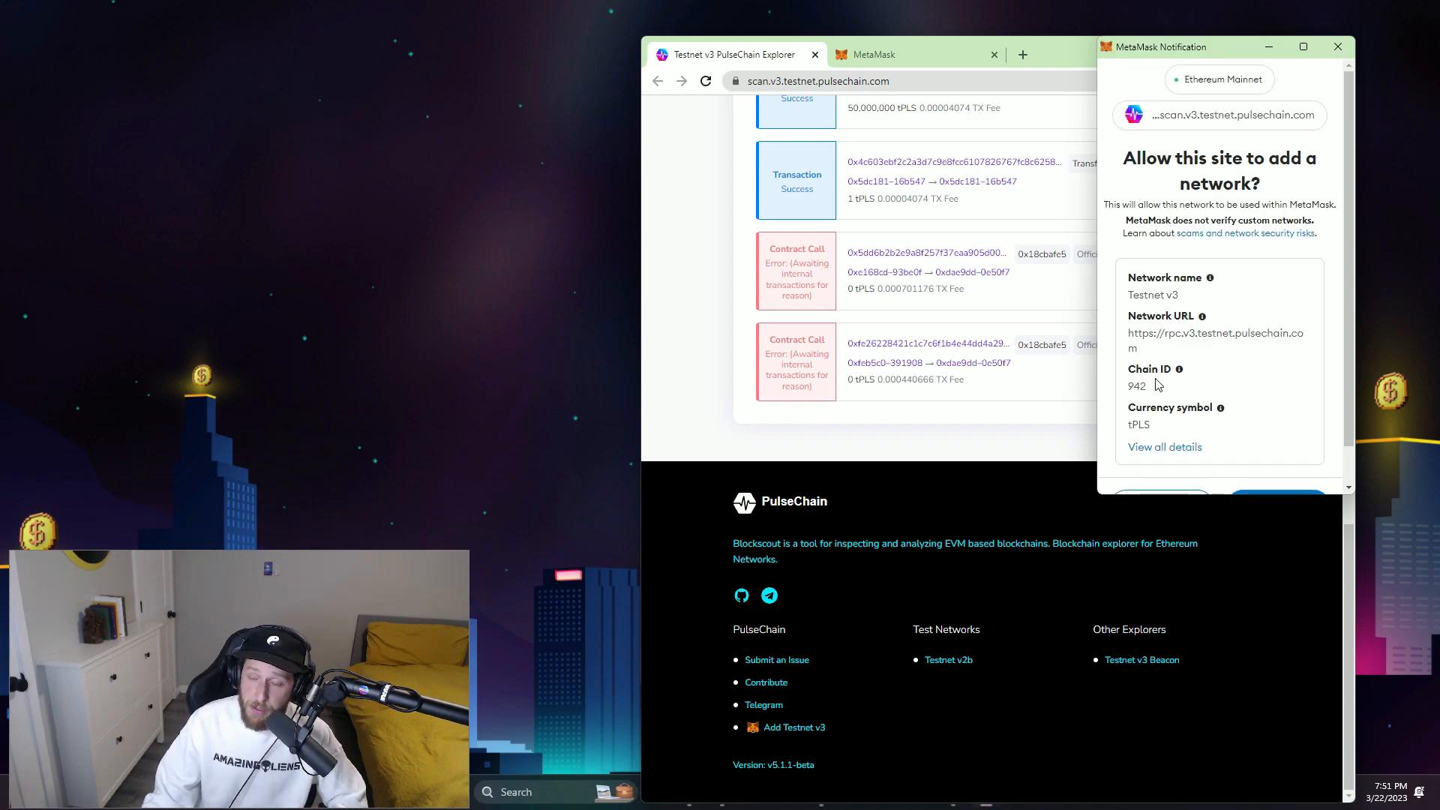
{"action": "mouse_move", "coordinate": [1206, 277]}
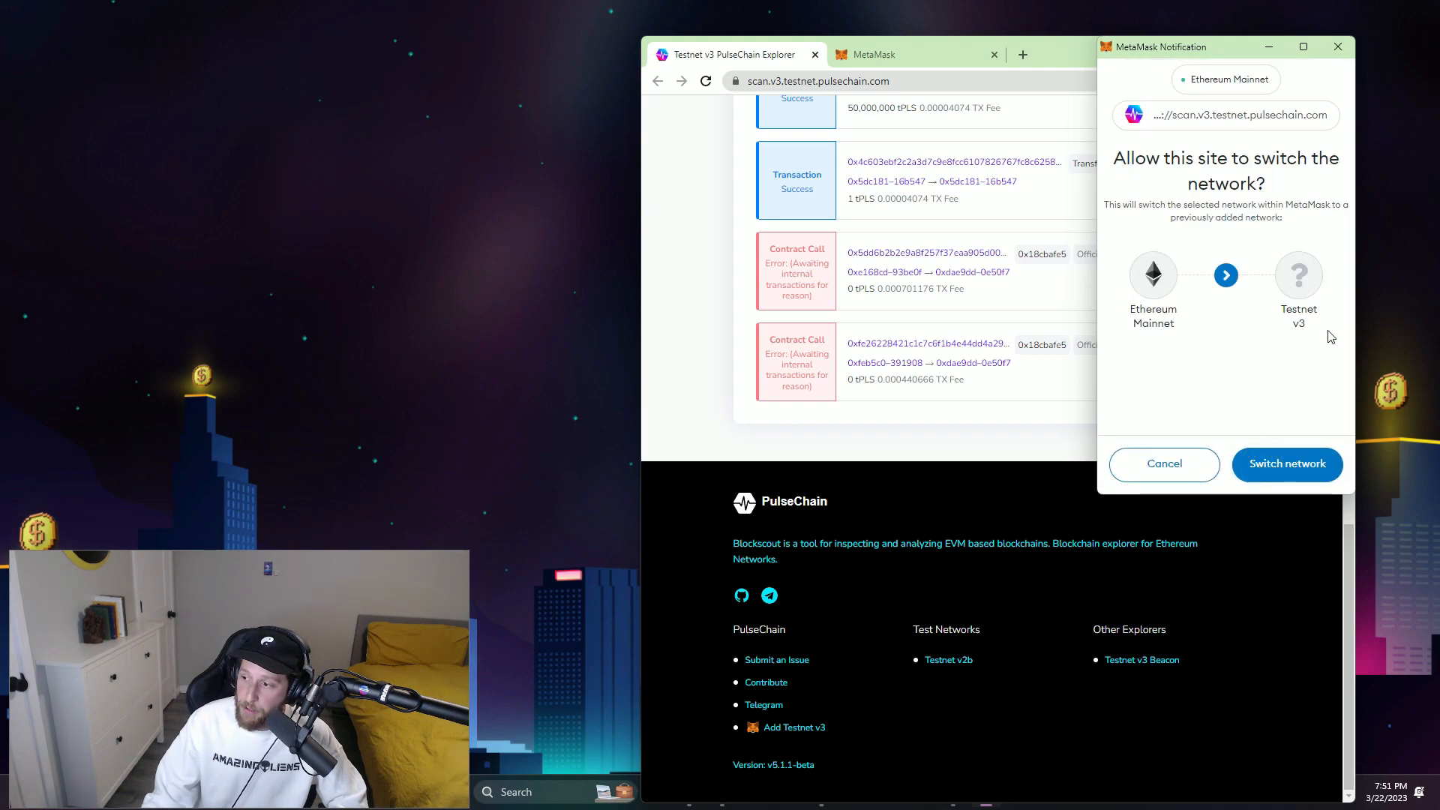
Approve Testnet v3 and switch MetaMask from Mainnet to it.
{"action": "left_click", "coordinate": [1285, 463]}
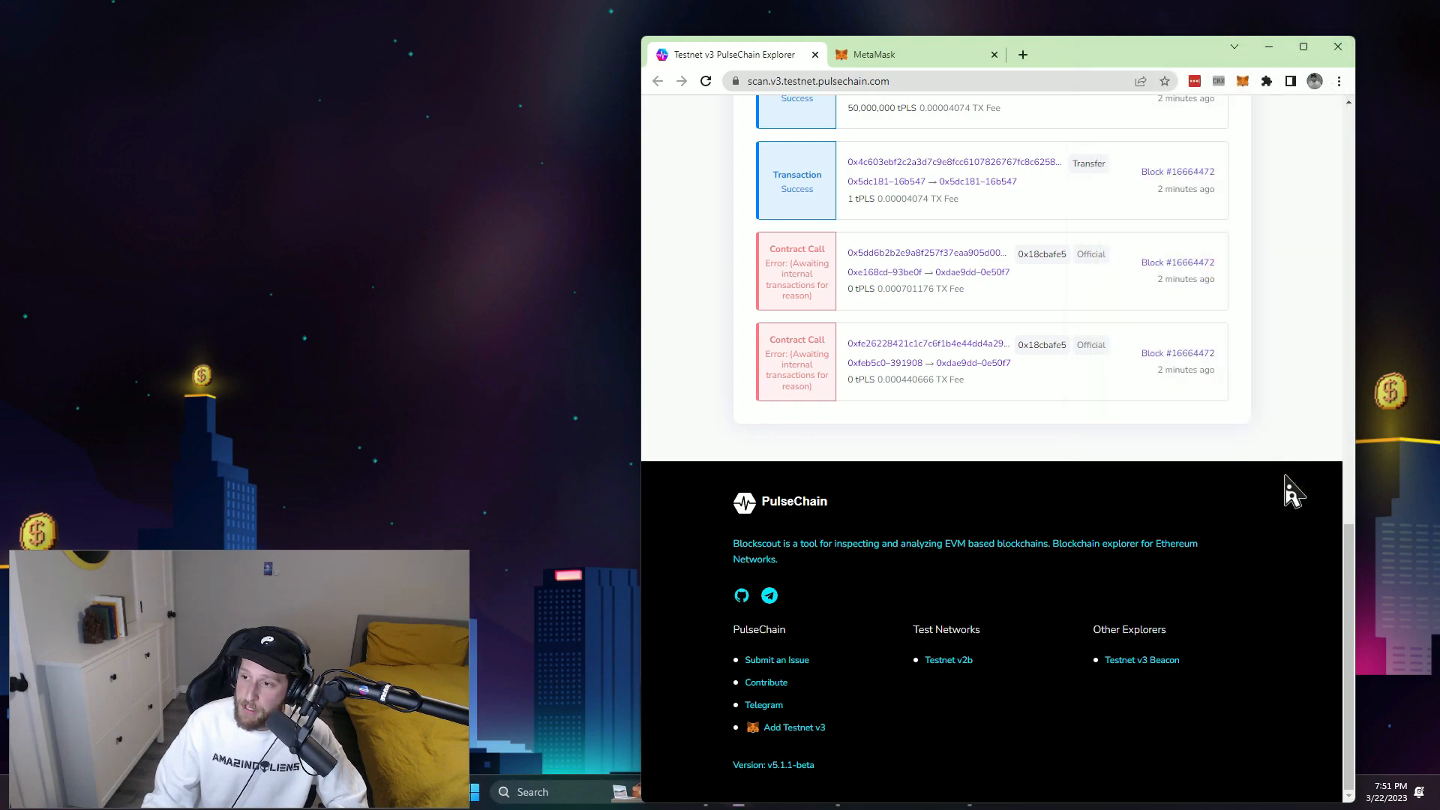
Show the MetaMask wallet page on Testnet v3 and open the accounts list.
{"action": "left_click", "coordinate": [914, 54]}
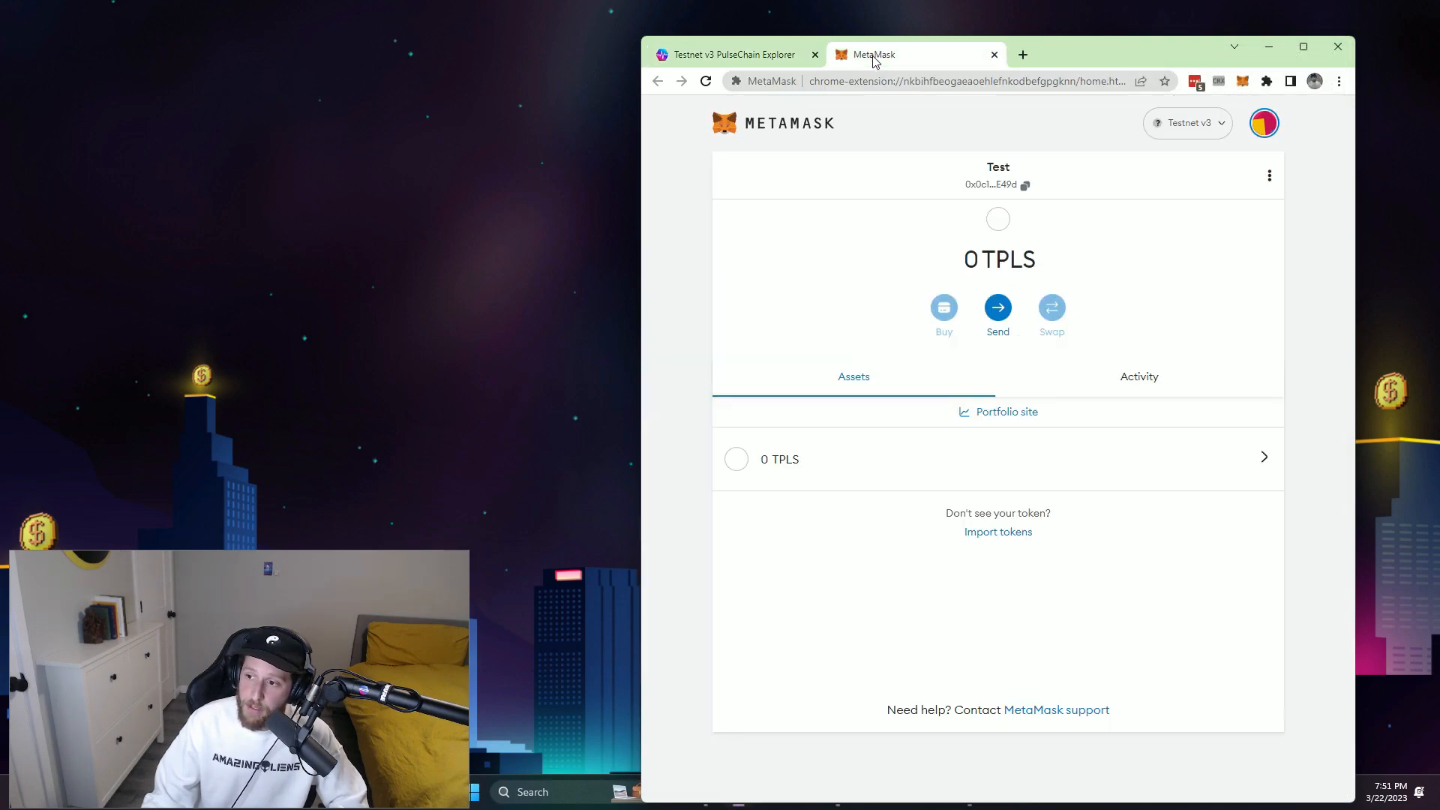
{"action": "mouse_move", "coordinate": [991, 449]}
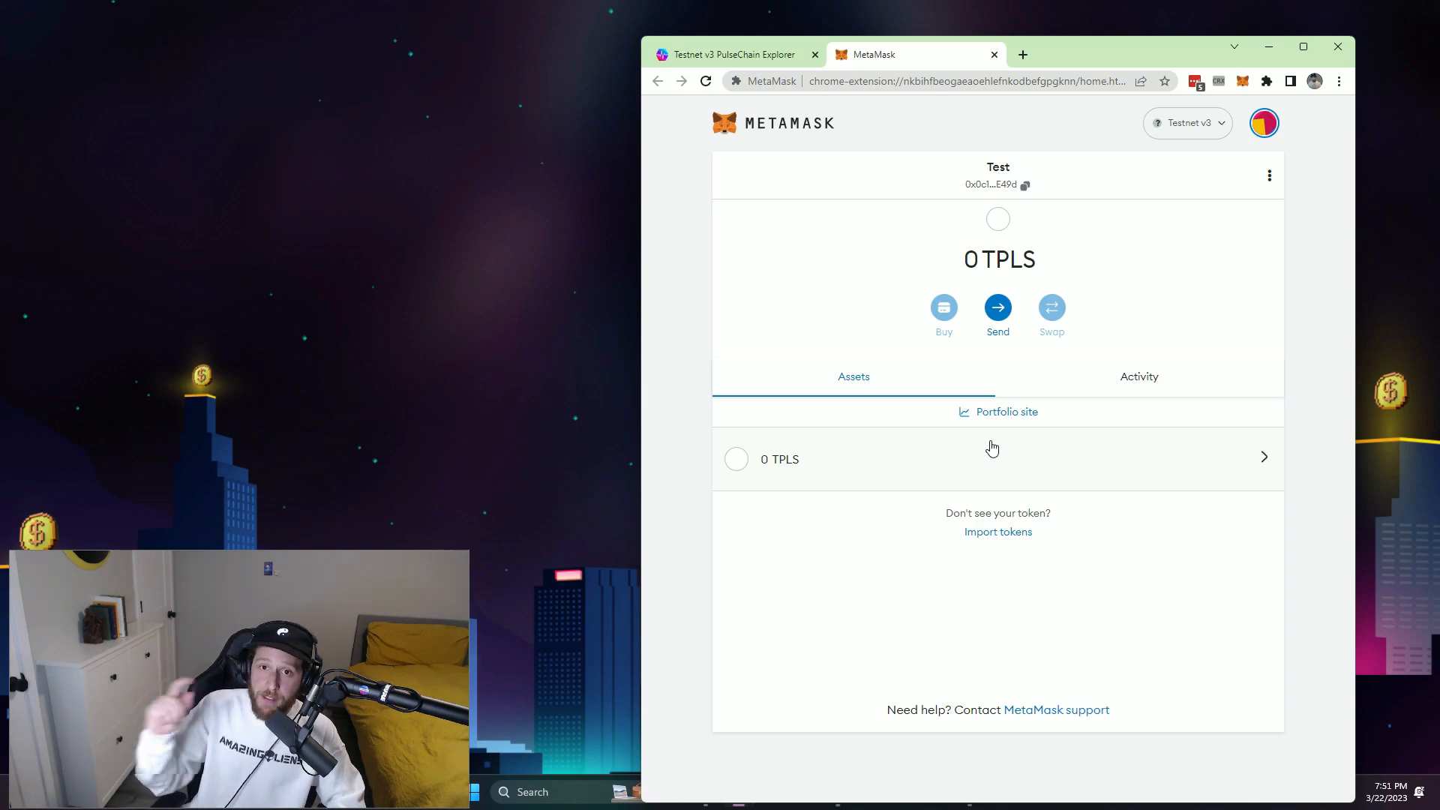
{"action": "left_click", "coordinate": [1263, 122]}
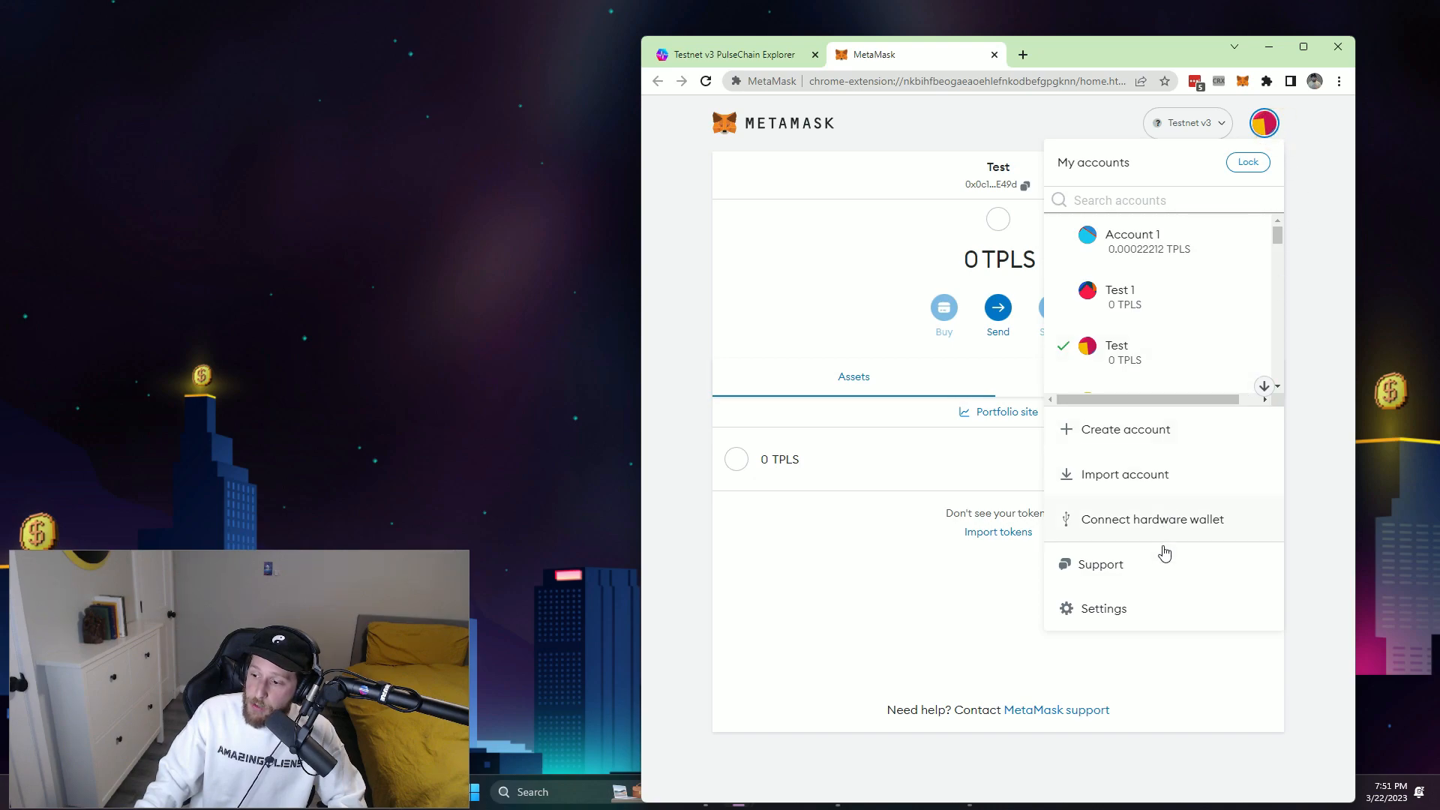
Open the empty manual network form under MetaMask Settings > Networks.
{"action": "left_click", "coordinate": [1104, 608]}
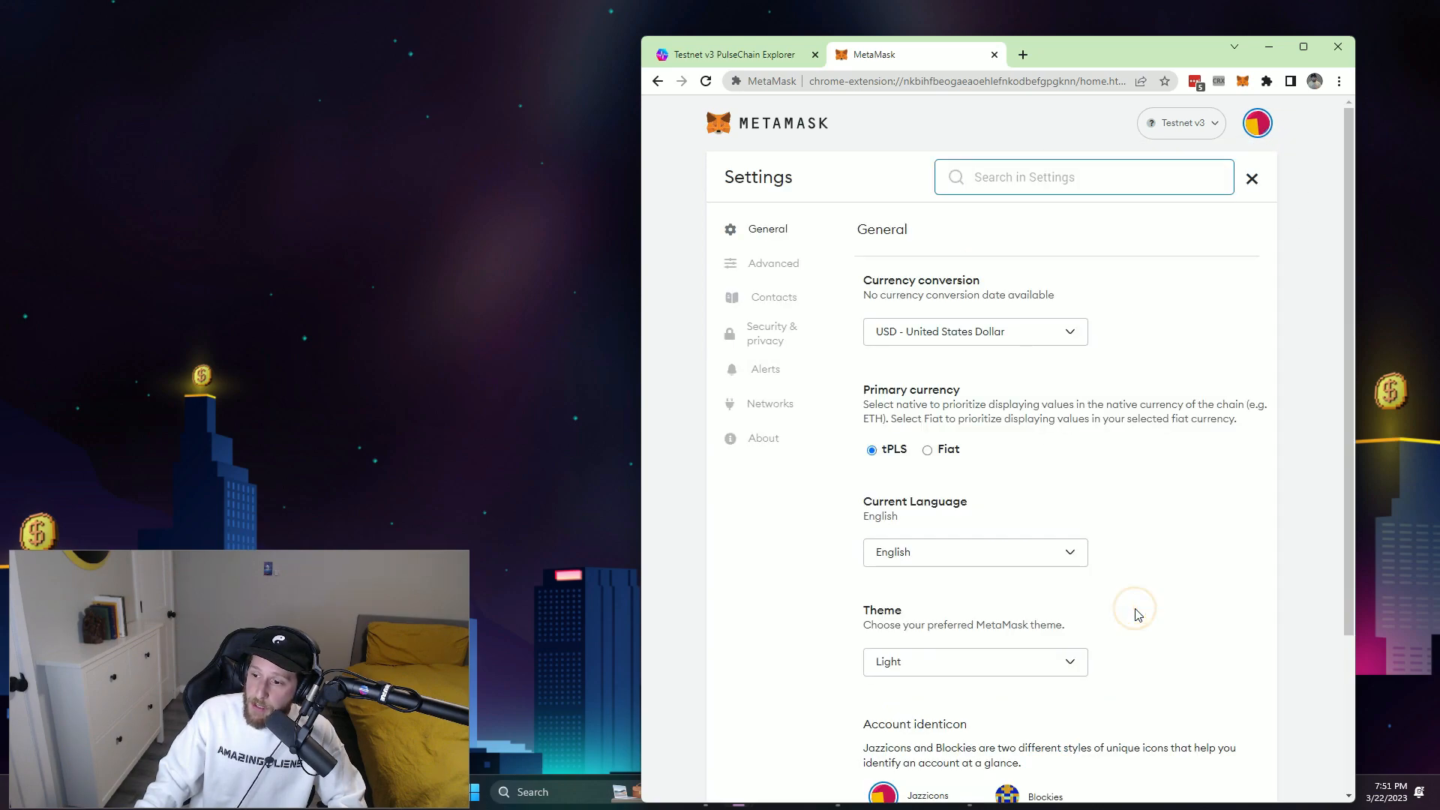
{"action": "left_click", "coordinate": [770, 403]}
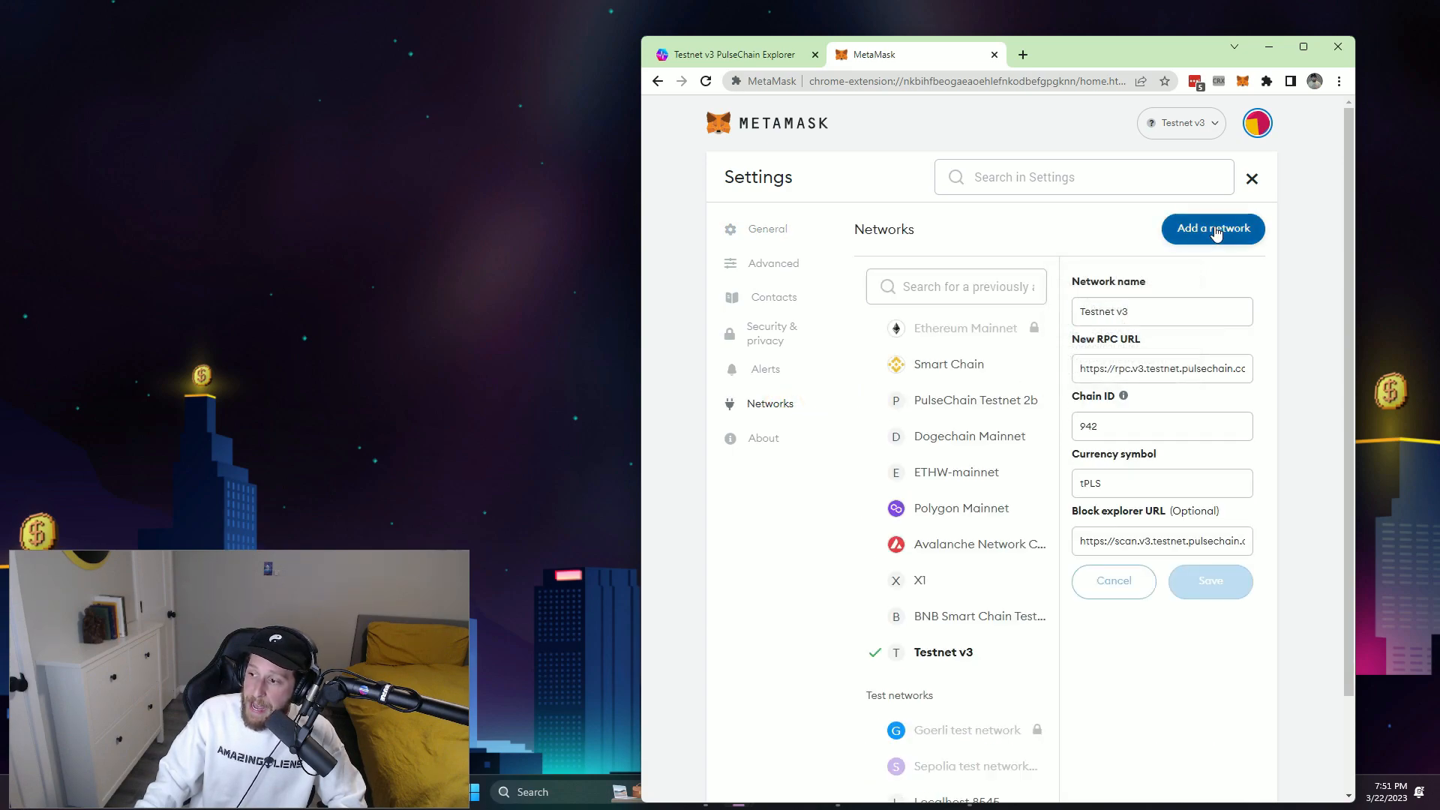
{"action": "left_click", "coordinate": [1212, 228]}
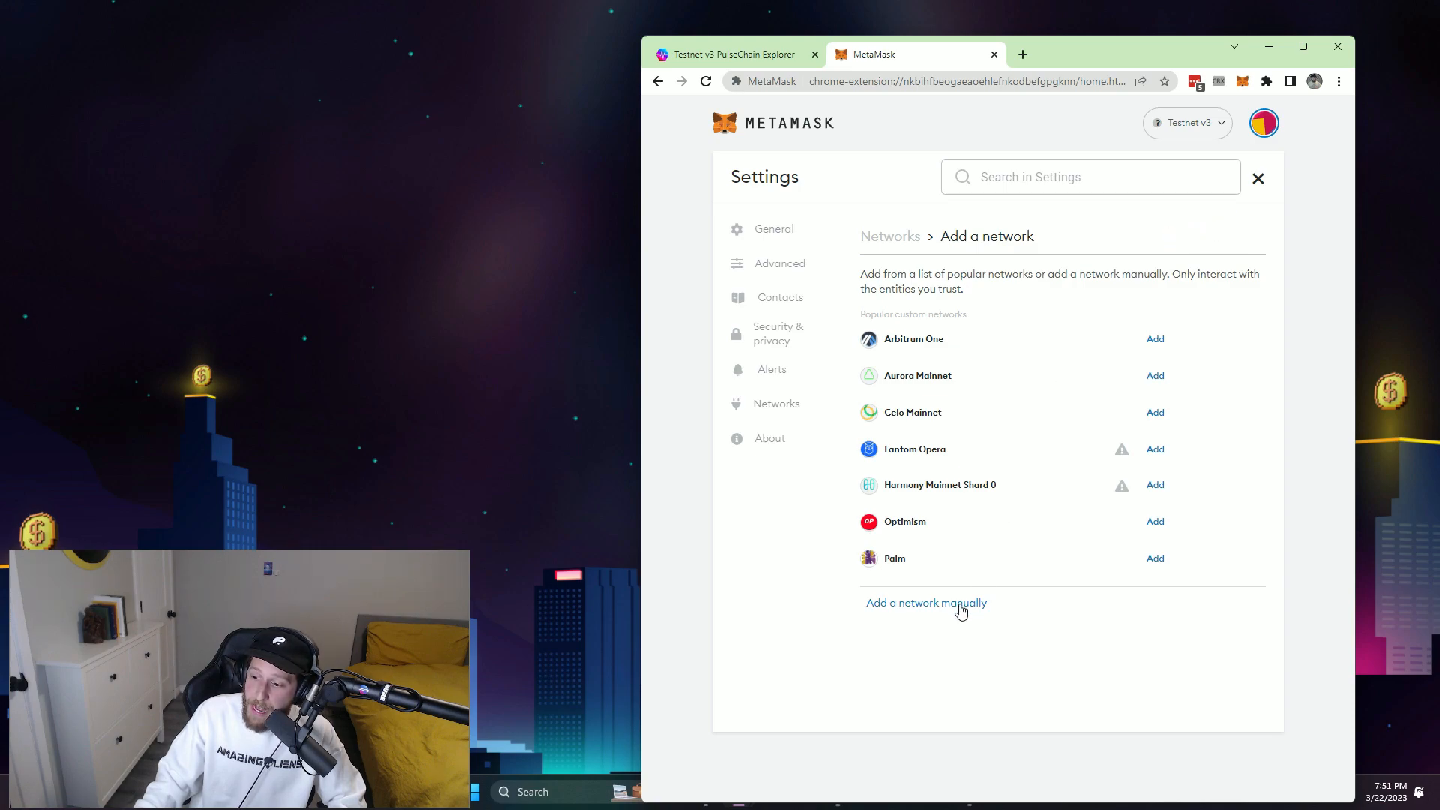
{"action": "left_click", "coordinate": [926, 602]}
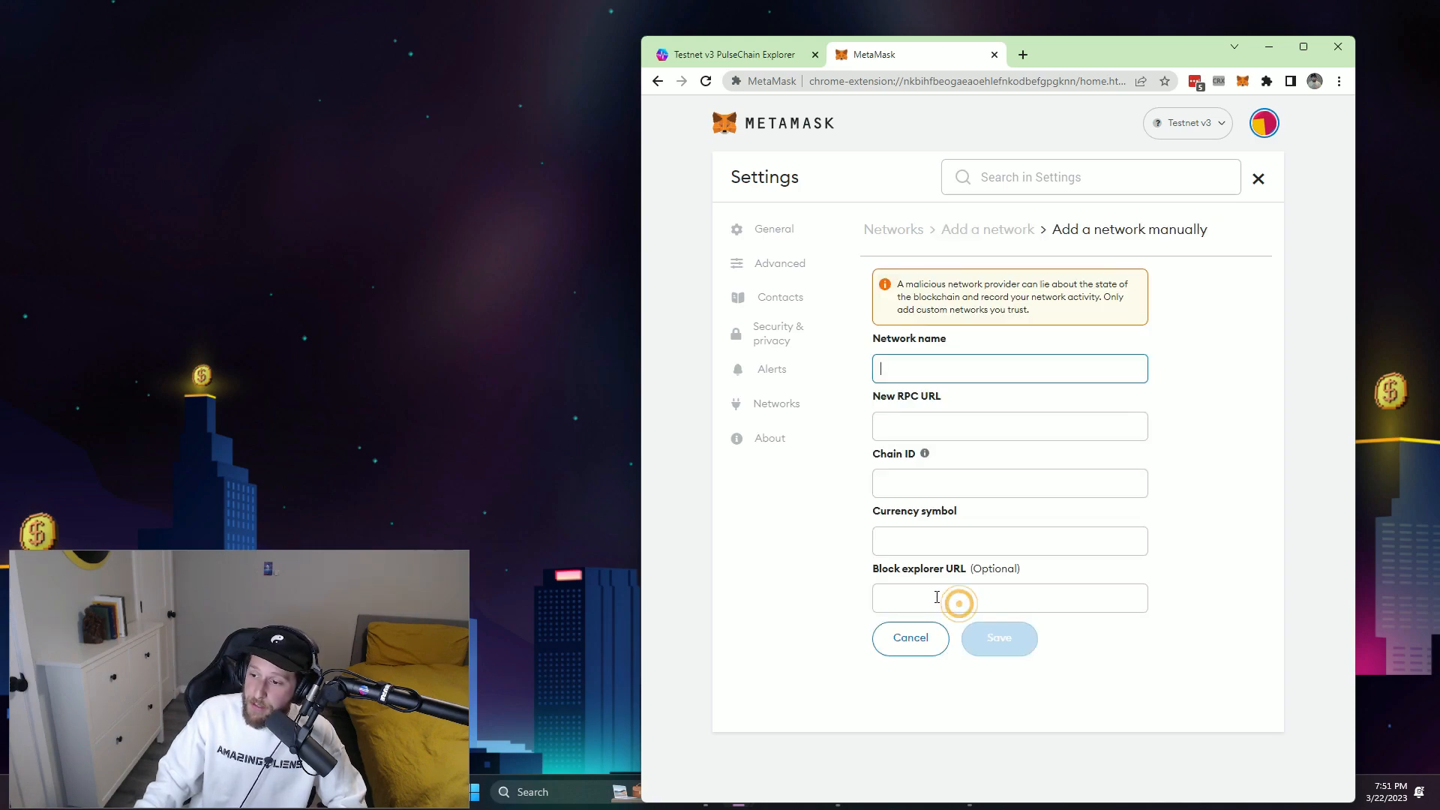